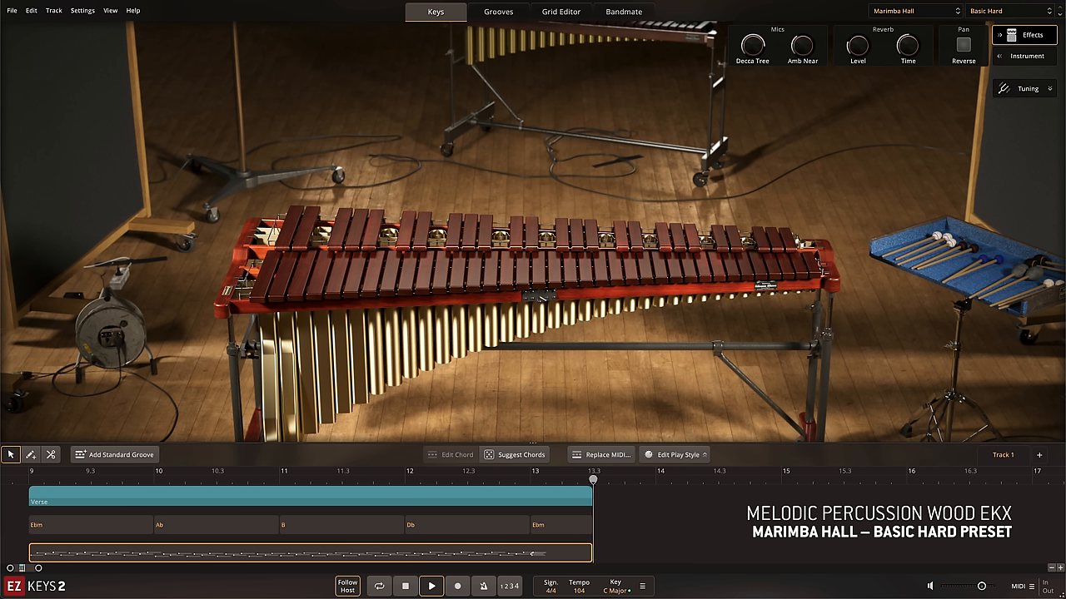
Step: Show the Marimba Hall preset list with Hard Mallets, Soft Mallets and Effects presets
{"action": "left_click", "coordinate": [914, 10]}
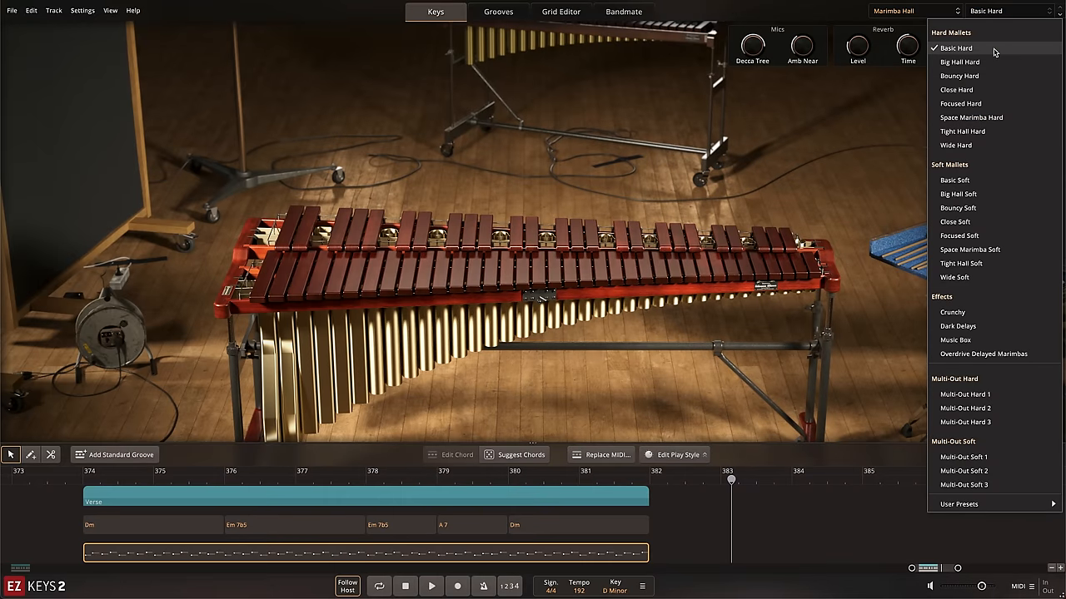
{"action": "mouse_move", "coordinate": [998, 179]}
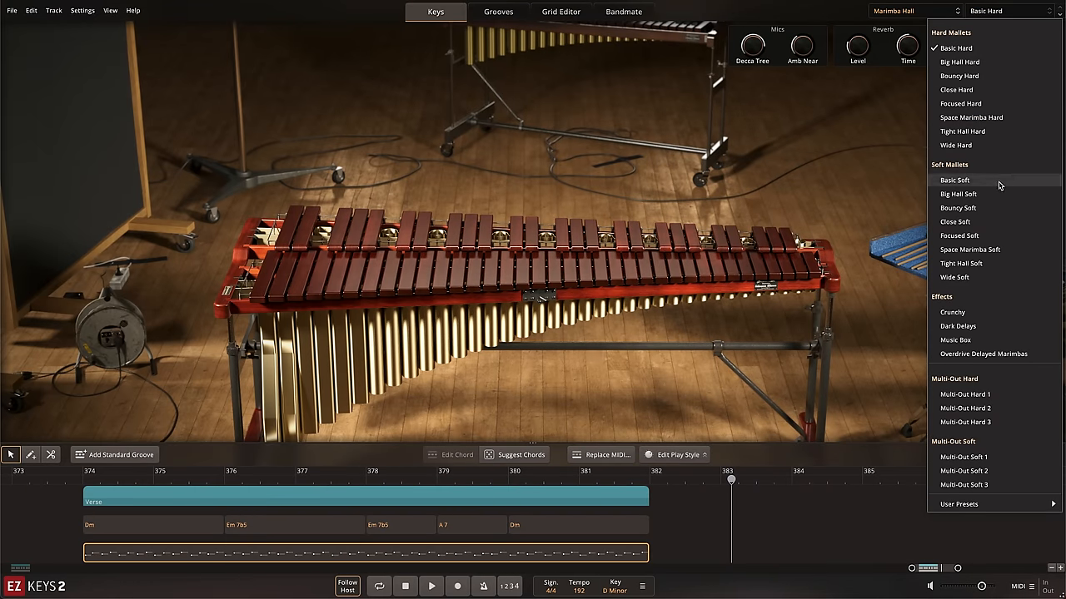
{"action": "mouse_move", "coordinate": [969, 48]}
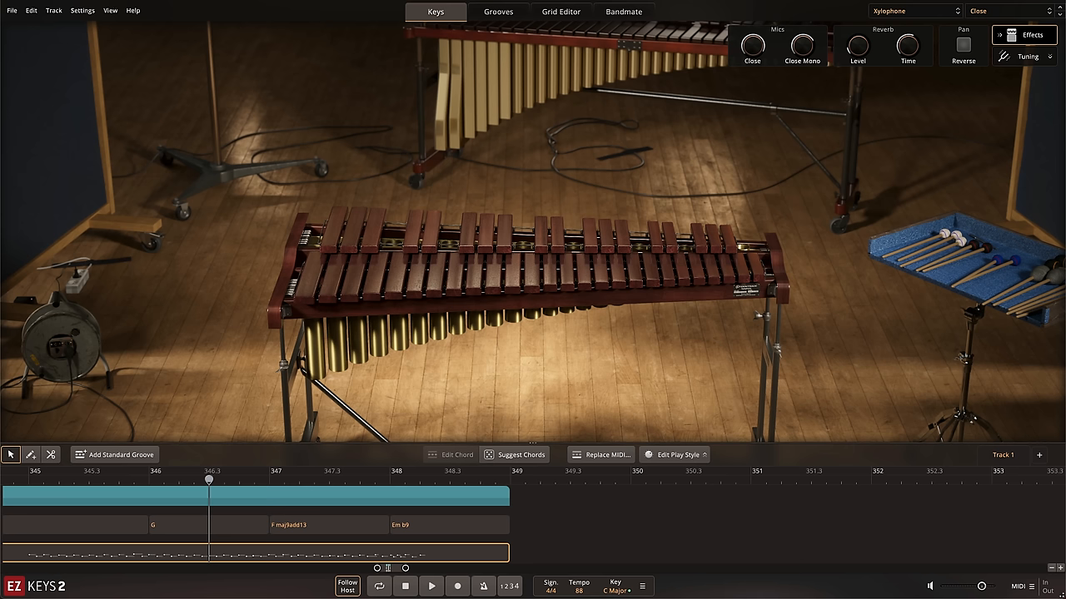
Step: Play the song with Xylophone Close, then return to the Marimba Hall preset list
{"action": "left_click", "coordinate": [431, 586]}
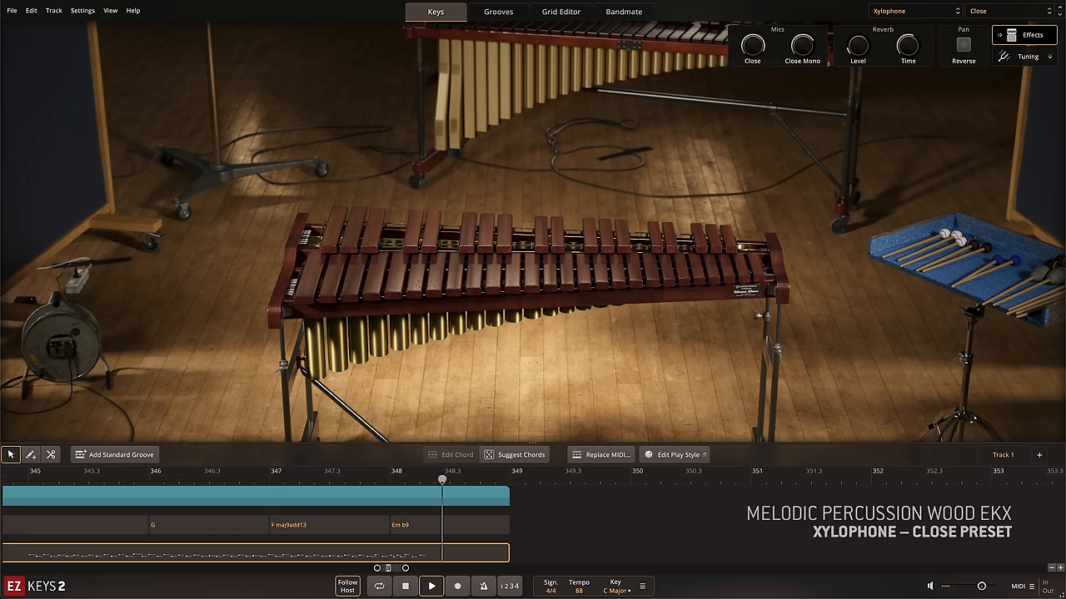
{"action": "left_click", "coordinate": [1007, 10]}
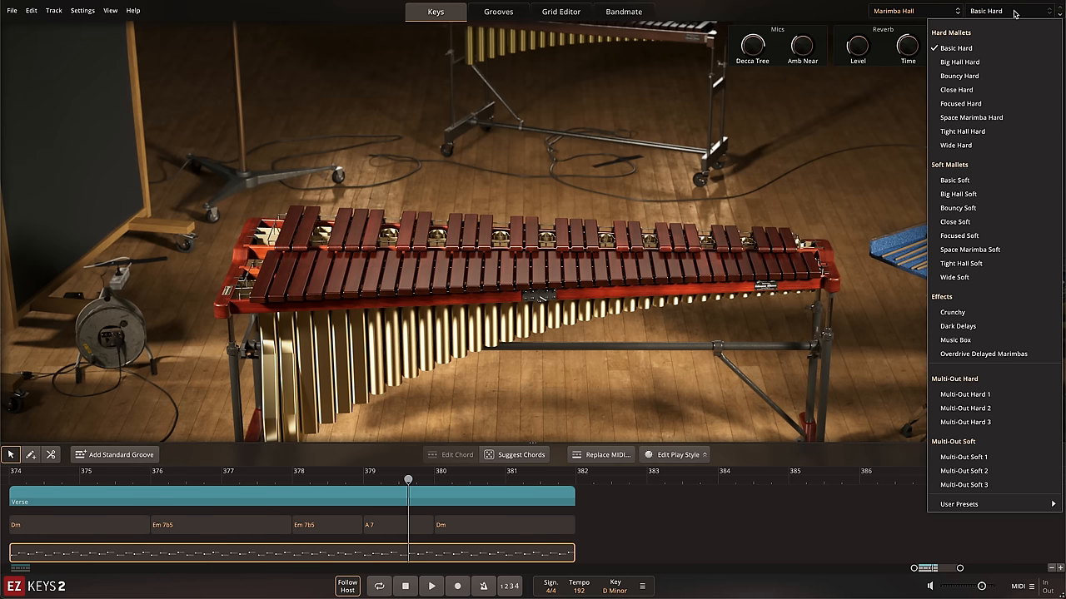
{"action": "mouse_move", "coordinate": [1003, 282]}
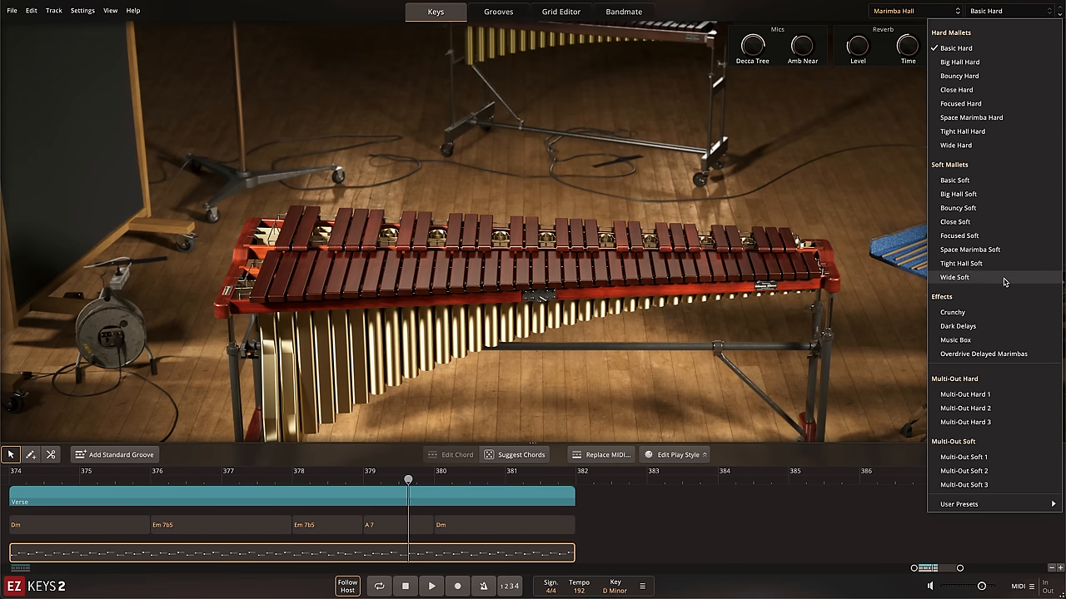
Step: Load the Overdrive Delayed Marimbas preset and set the Amb Near mic to 57%
{"action": "left_click", "coordinate": [914, 11]}
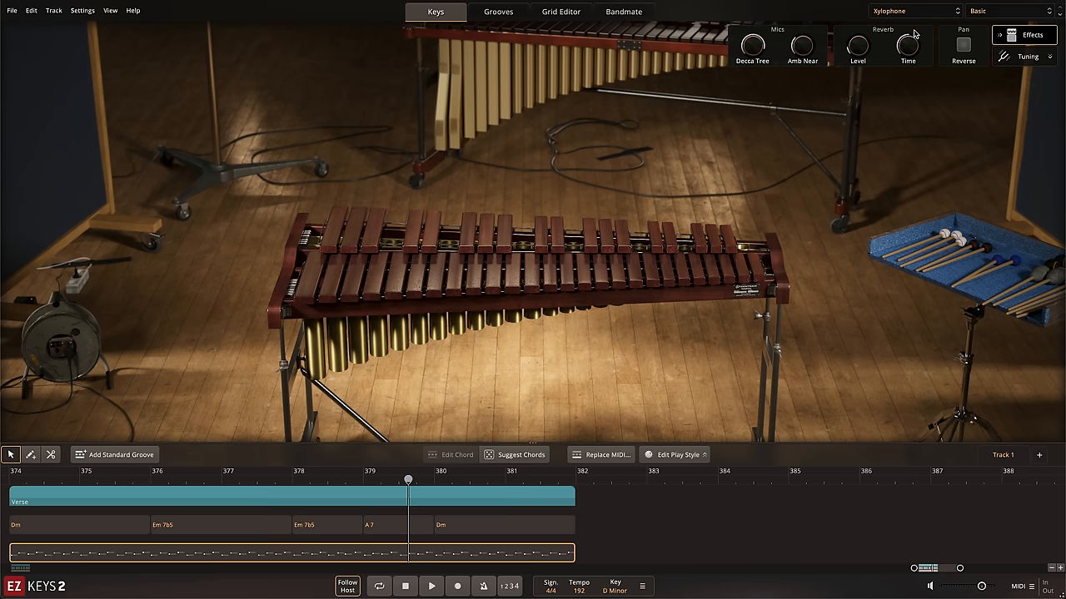
{"action": "left_click", "coordinate": [1007, 11]}
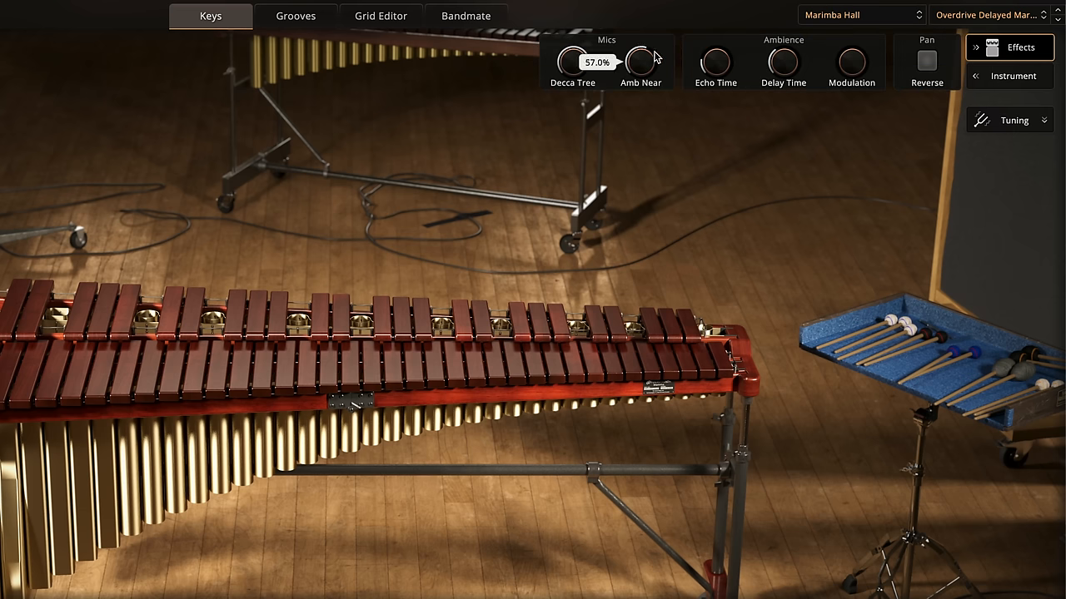
Step: Browse the Amb Near mic options and preset menu, landing on Xylophone Big Hall in an empty song
{"action": "right_click", "coordinate": [640, 62]}
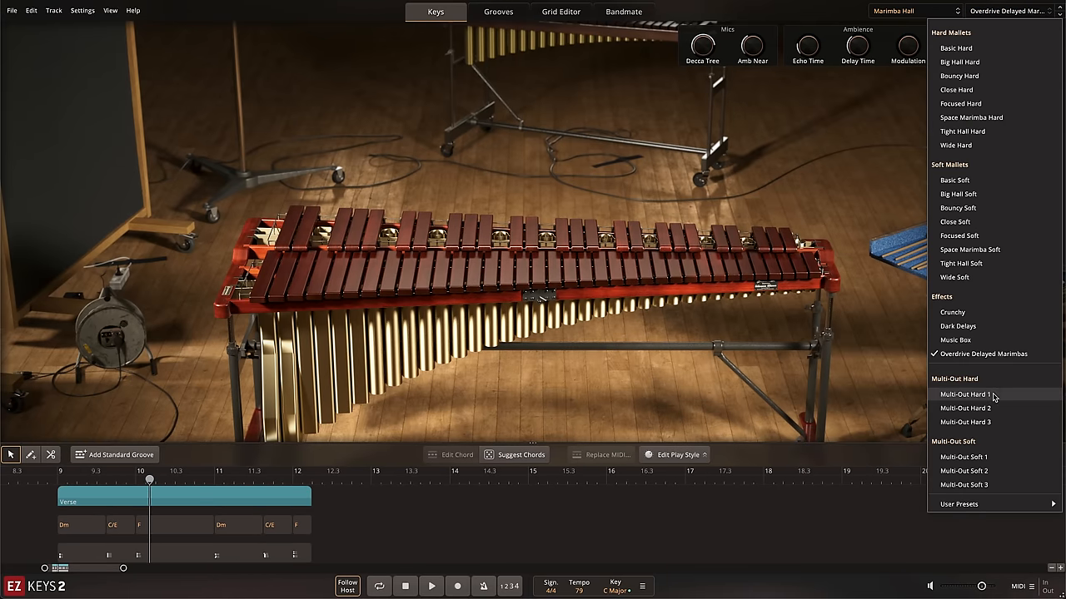
{"action": "left_click", "coordinate": [965, 394]}
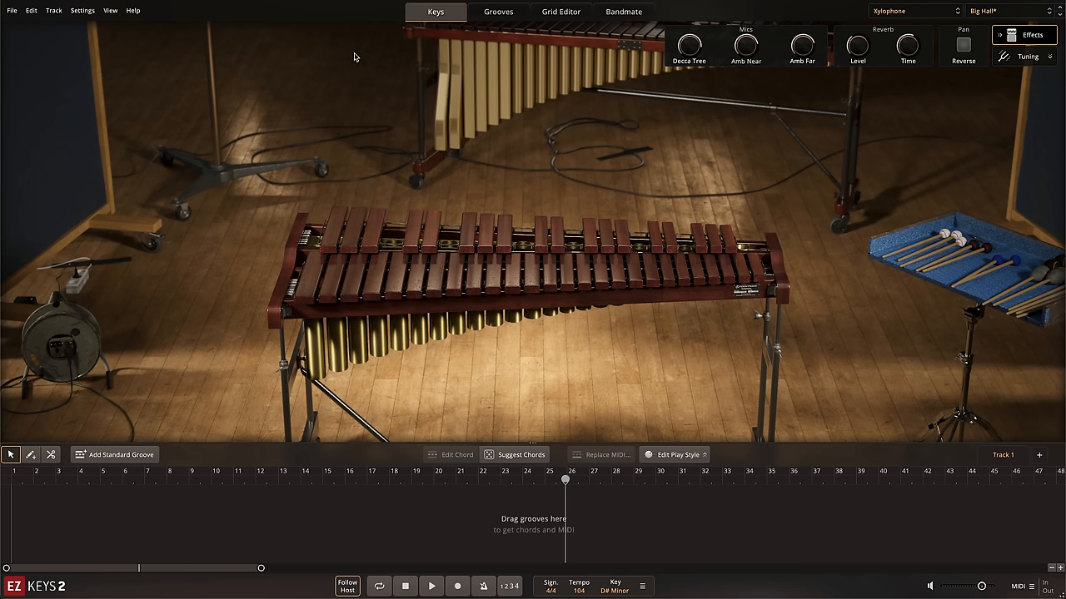
{"action": "mouse_move", "coordinate": [370, 19]}
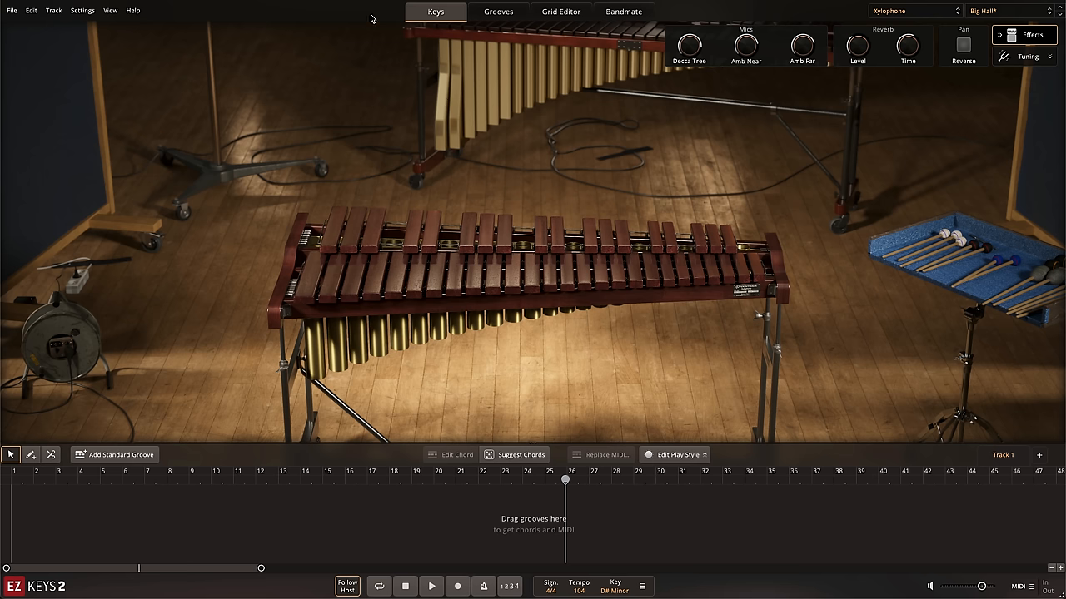
Step: Browse Singer-Songwriter and Latin xylophone grooves and drag Verse grooves into the song
{"action": "left_click", "coordinate": [498, 10]}
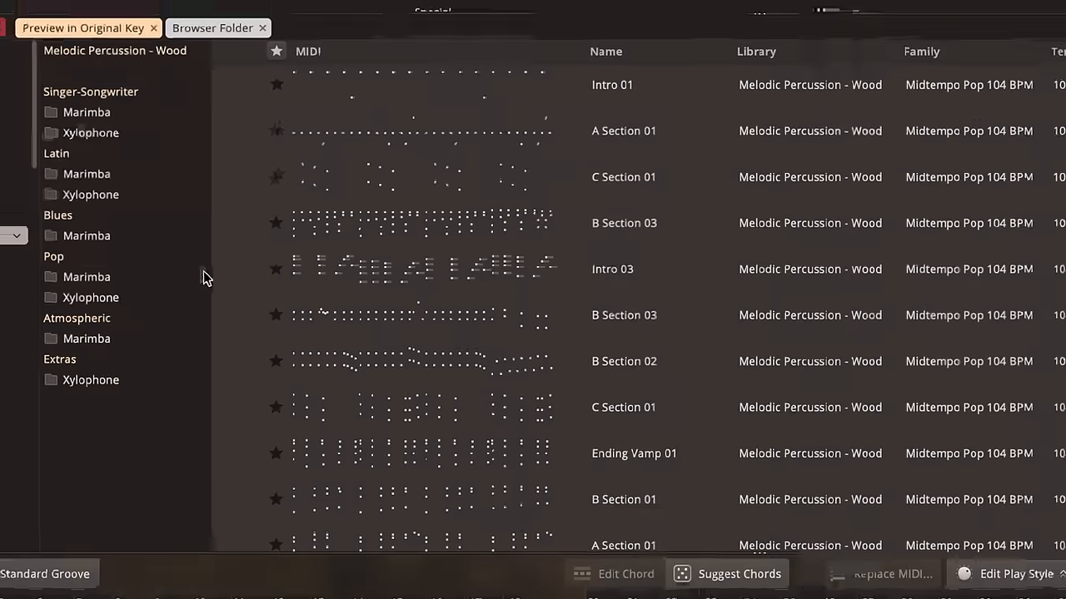
{"action": "left_click", "coordinate": [89, 133]}
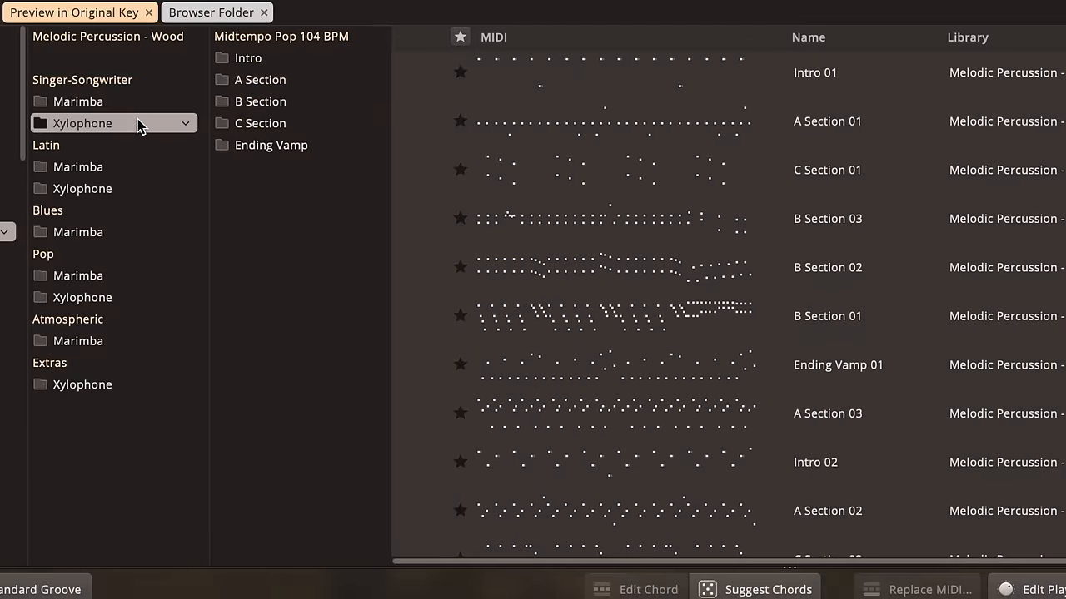
{"action": "left_click", "coordinate": [82, 188]}
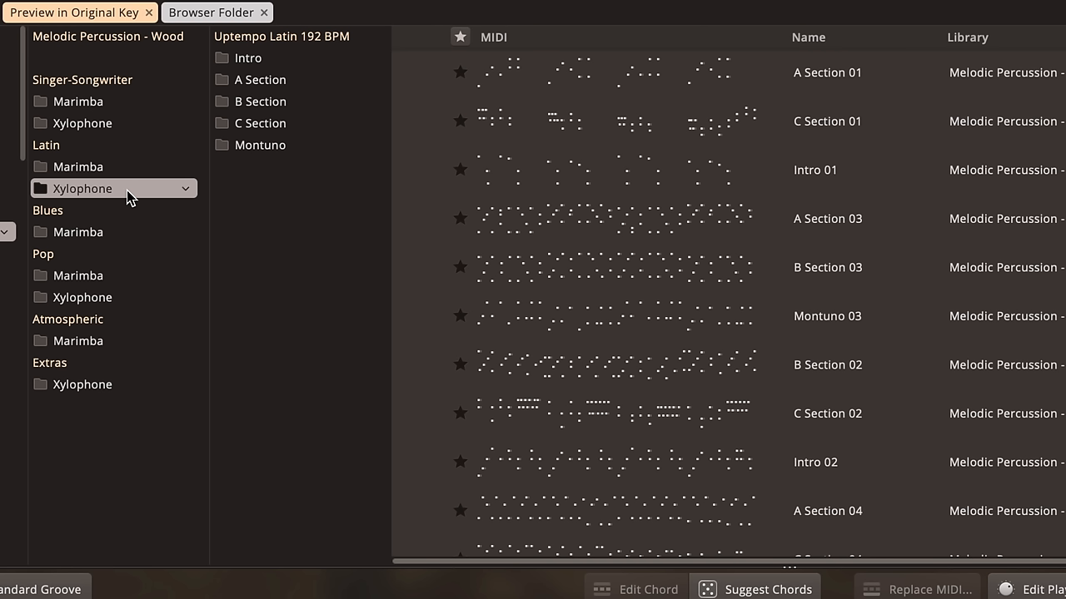
{"action": "mouse_move", "coordinate": [43, 425]}
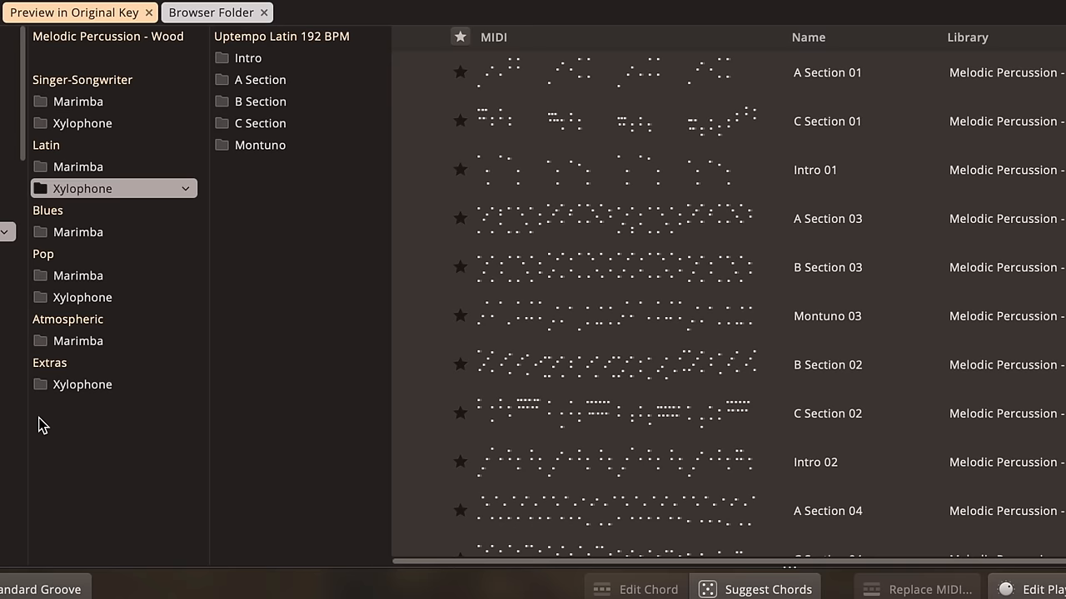
{"action": "left_click", "coordinate": [82, 383]}
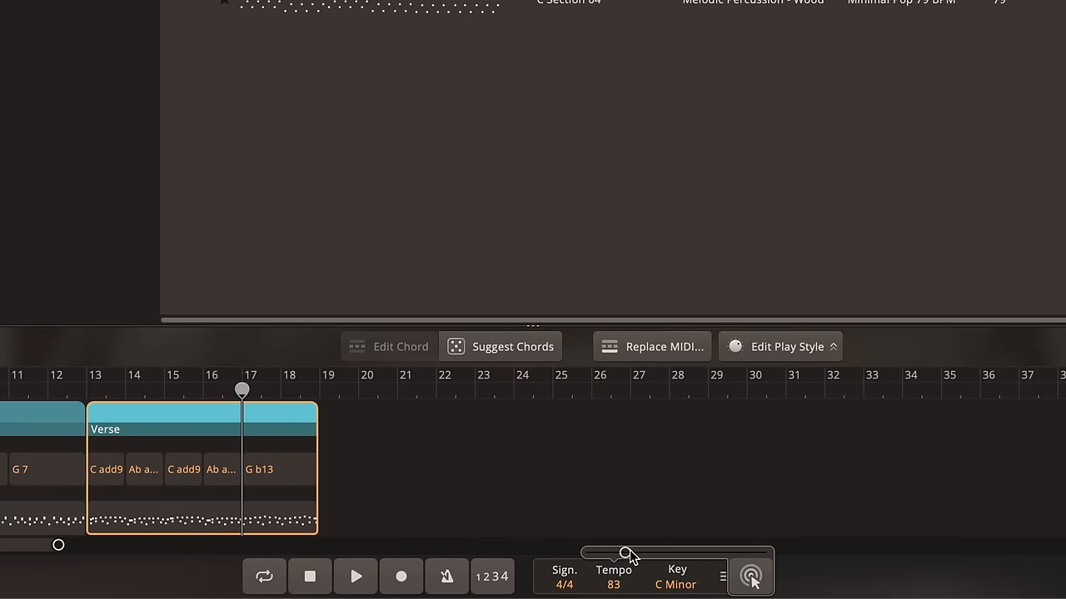
{"action": "left_click", "coordinate": [676, 576]}
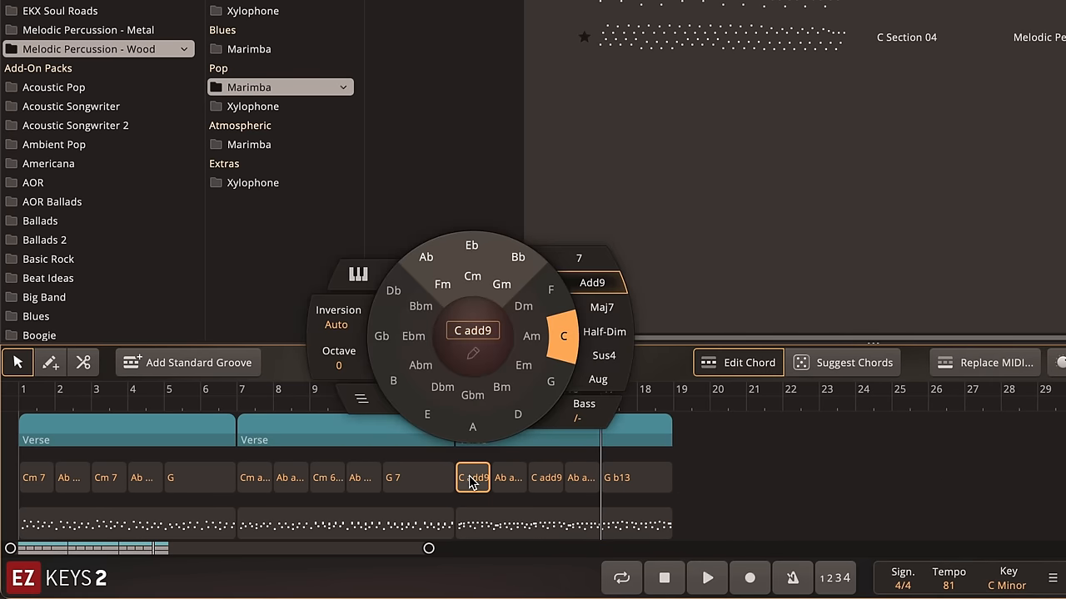
{"action": "left_click", "coordinate": [426, 259]}
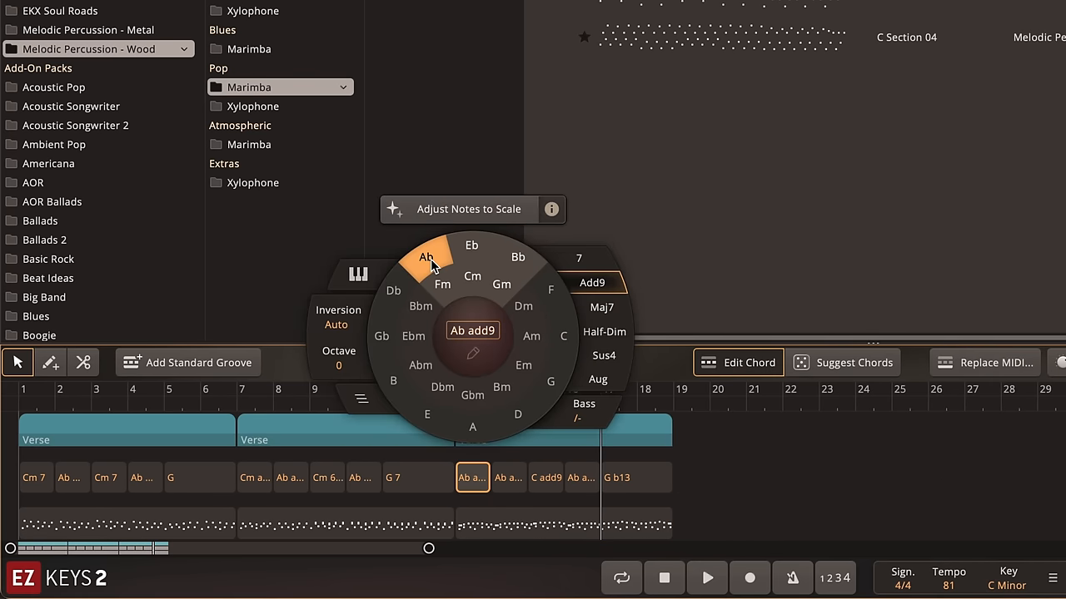
{"action": "left_click", "coordinate": [443, 284]}
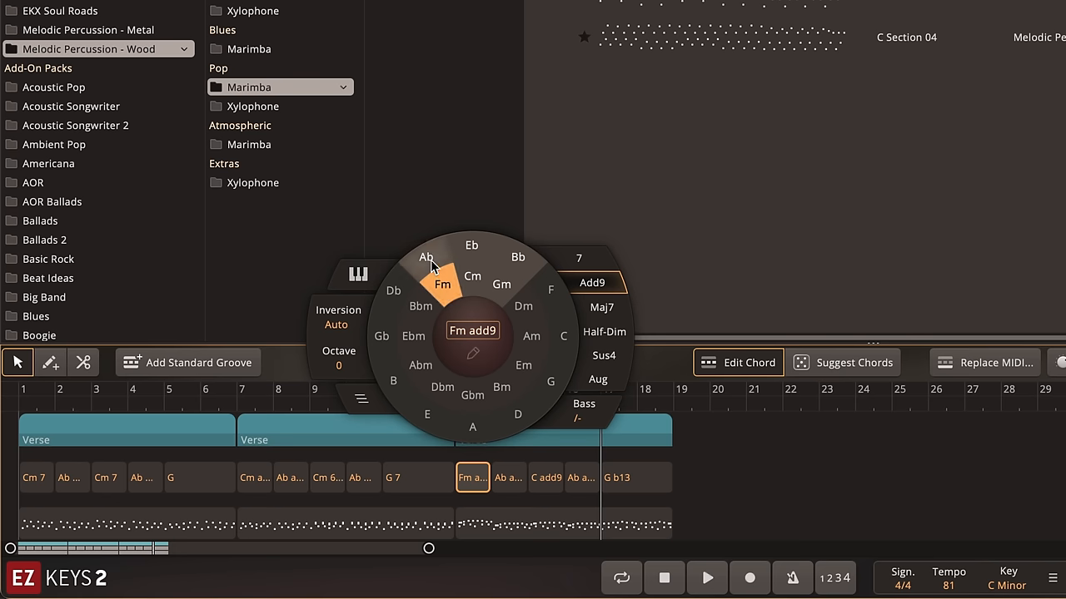
{"action": "left_click", "coordinate": [426, 256]}
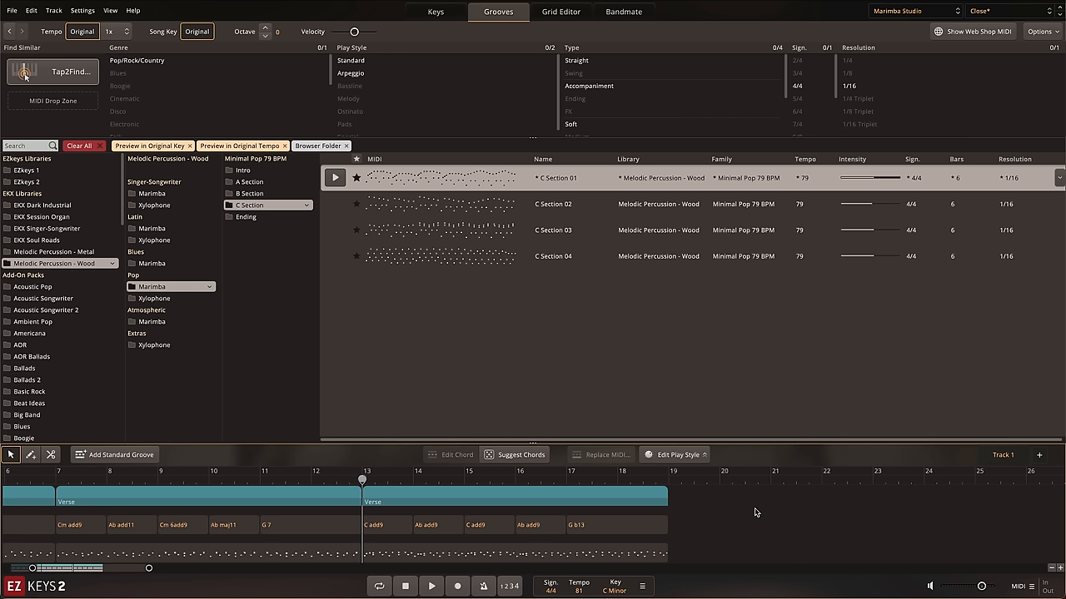
{"action": "mouse_move", "coordinate": [543, 501]}
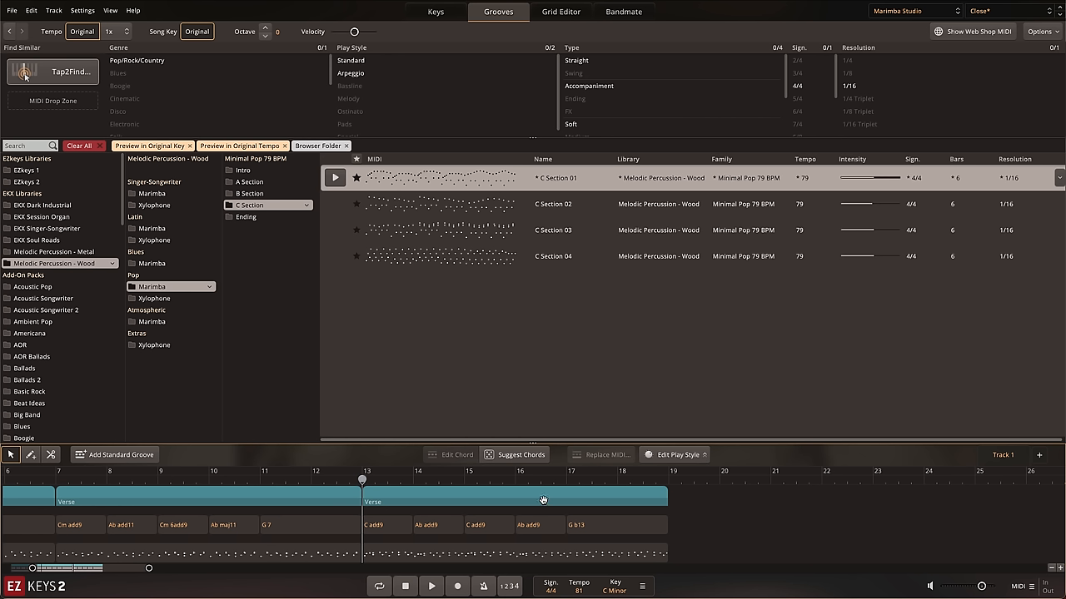
Step: Open chord suggestions for the verse and generate three new progressions
{"action": "left_click", "coordinate": [544, 499]}
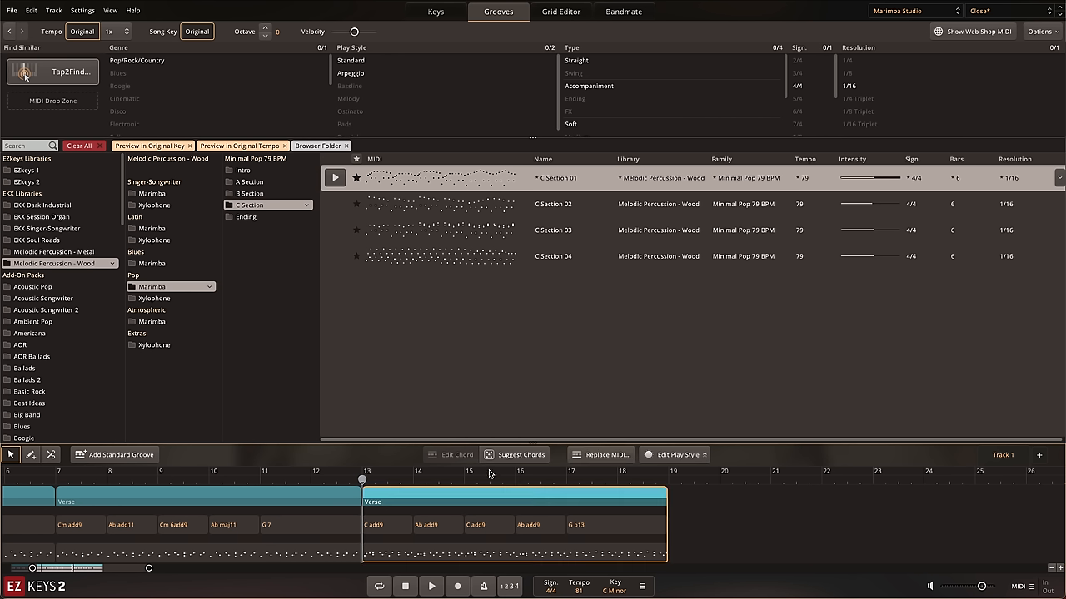
{"action": "left_click", "coordinate": [514, 454]}
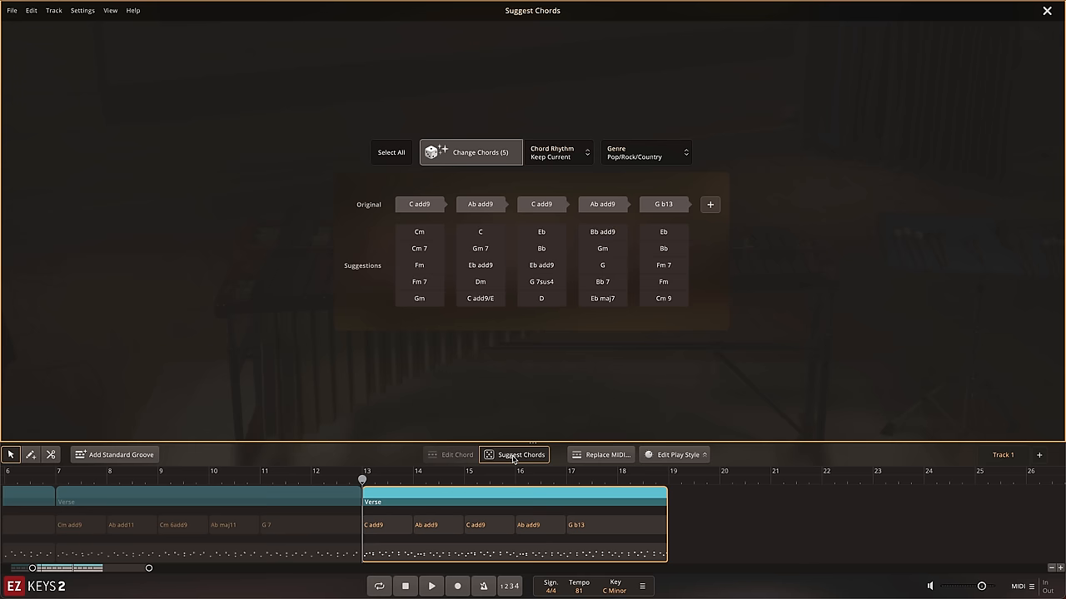
{"action": "mouse_move", "coordinate": [475, 144]}
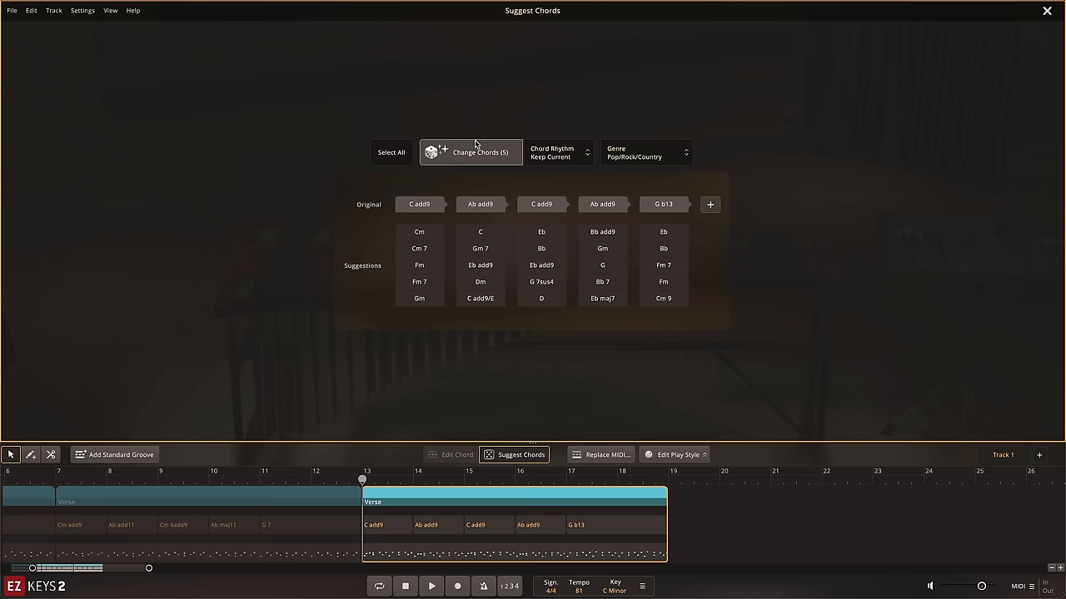
{"action": "mouse_move", "coordinate": [476, 151]}
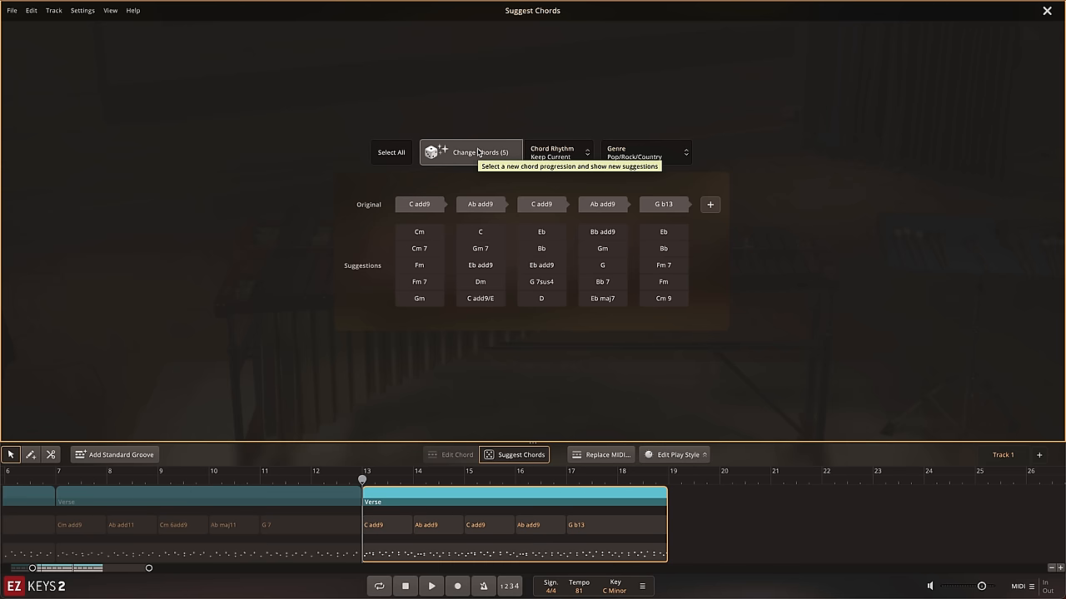
{"action": "left_click", "coordinate": [470, 153]}
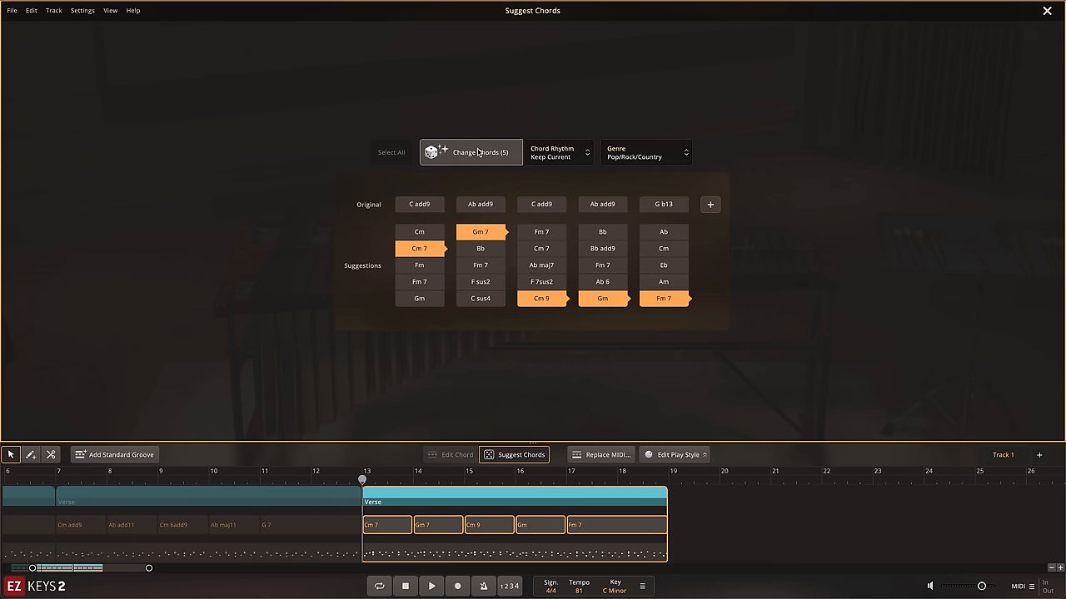
{"action": "left_click", "coordinate": [471, 152]}
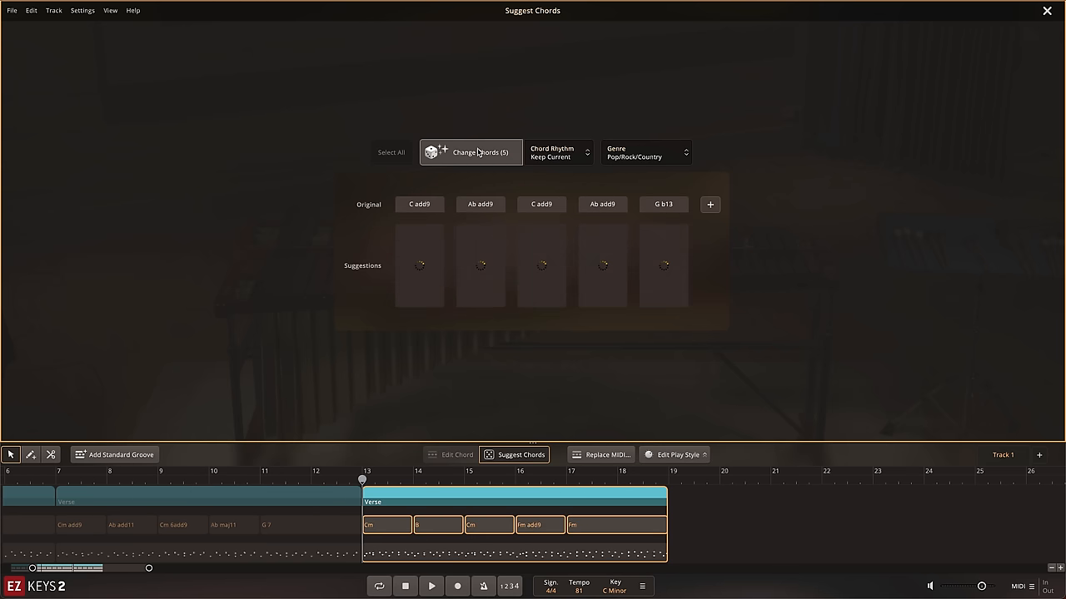
{"action": "left_click", "coordinate": [470, 152]}
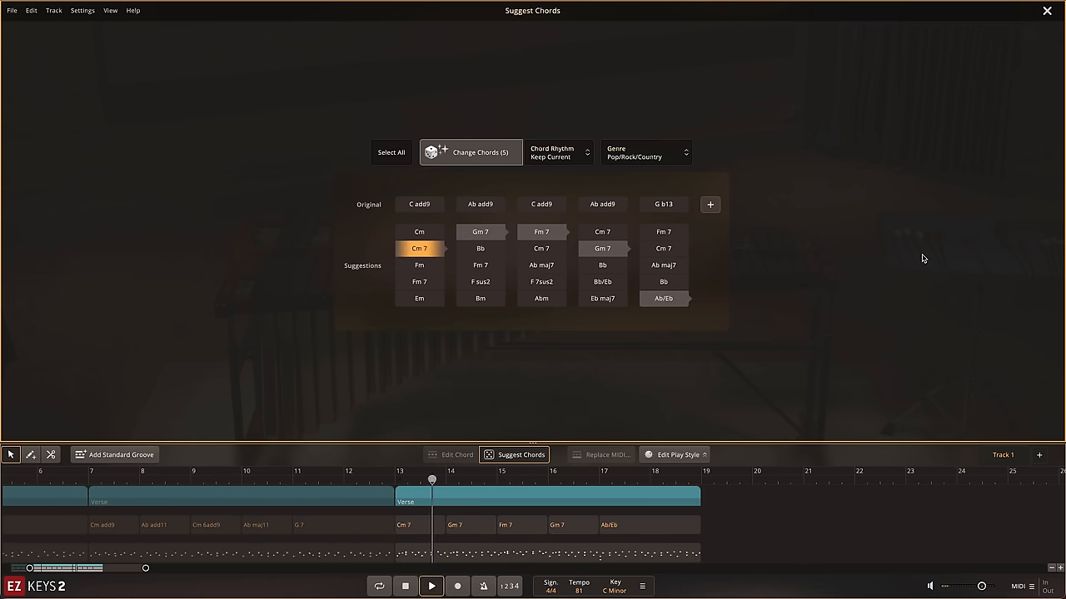
Step: Audition the suggested chords C add9/D, Ab add9/D, G b13/D and regenerate once more
{"action": "left_click", "coordinate": [480, 232]}
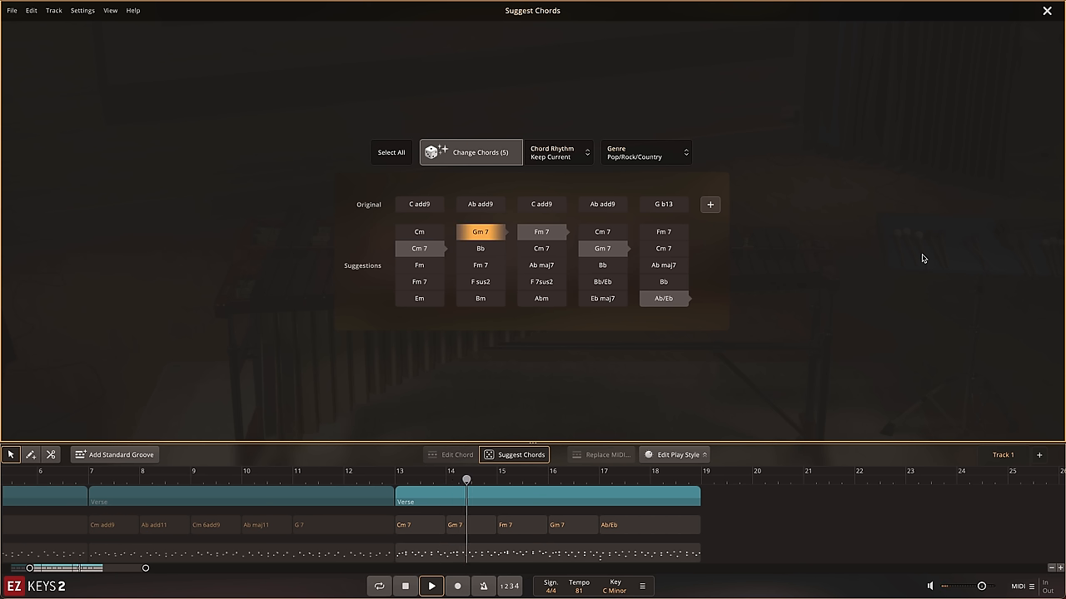
{"action": "left_click", "coordinate": [541, 231]}
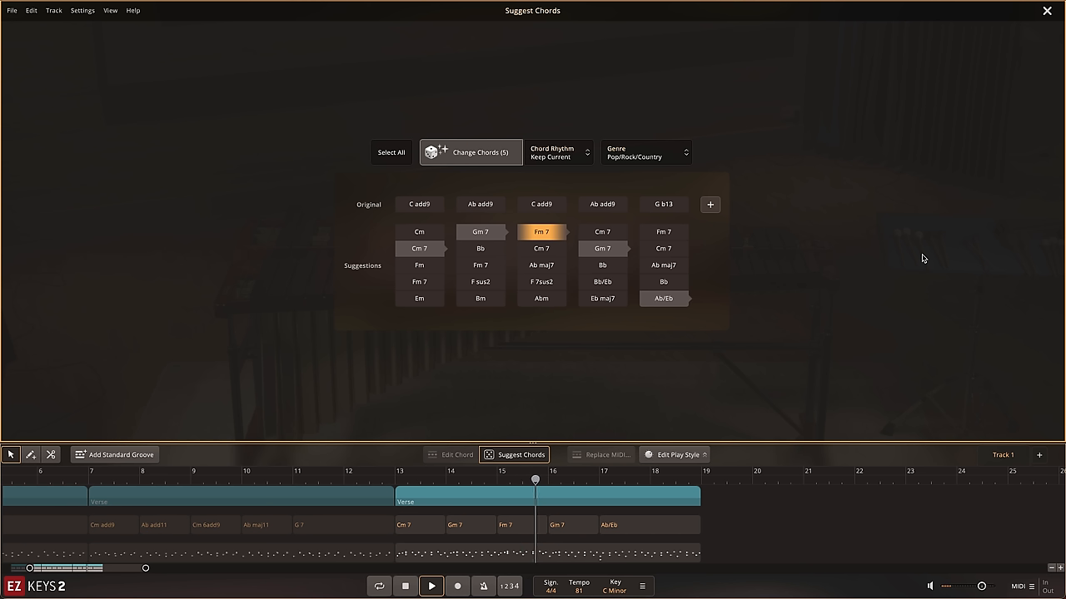
{"action": "left_click", "coordinate": [602, 248]}
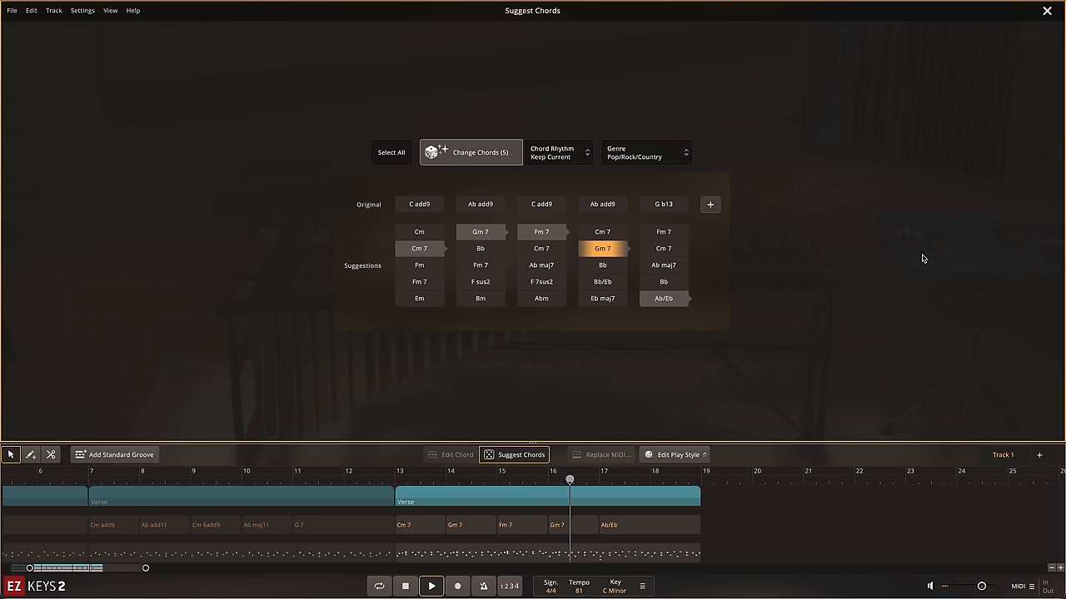
{"action": "left_click", "coordinate": [663, 298]}
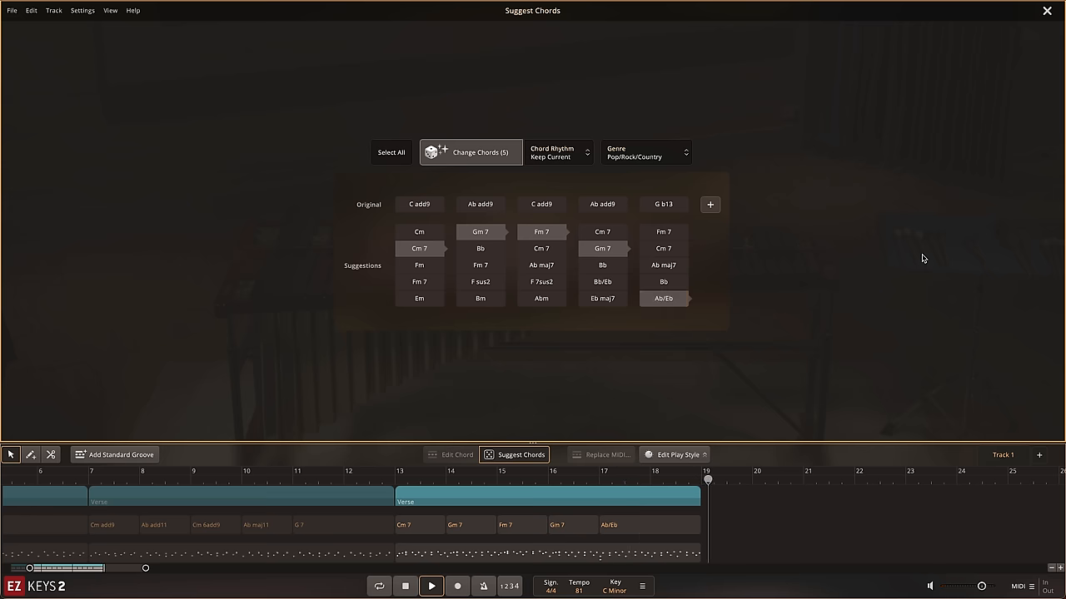
{"action": "left_click", "coordinate": [471, 152]}
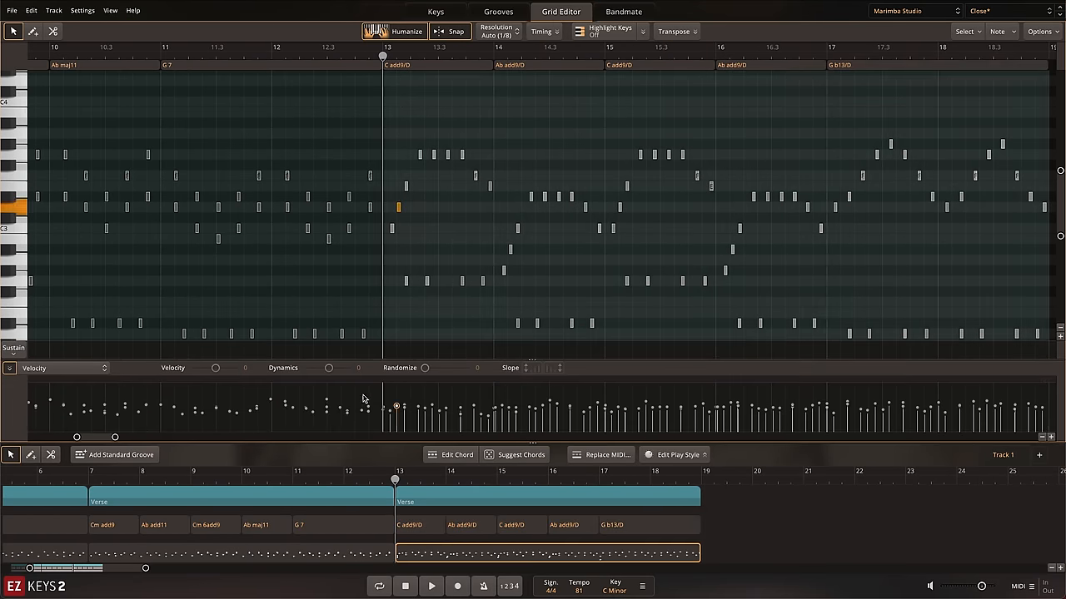
Step: Highlight Scale/Mode keys and add a high note at bar 15, making Dm 7
{"action": "left_click", "coordinate": [608, 31]}
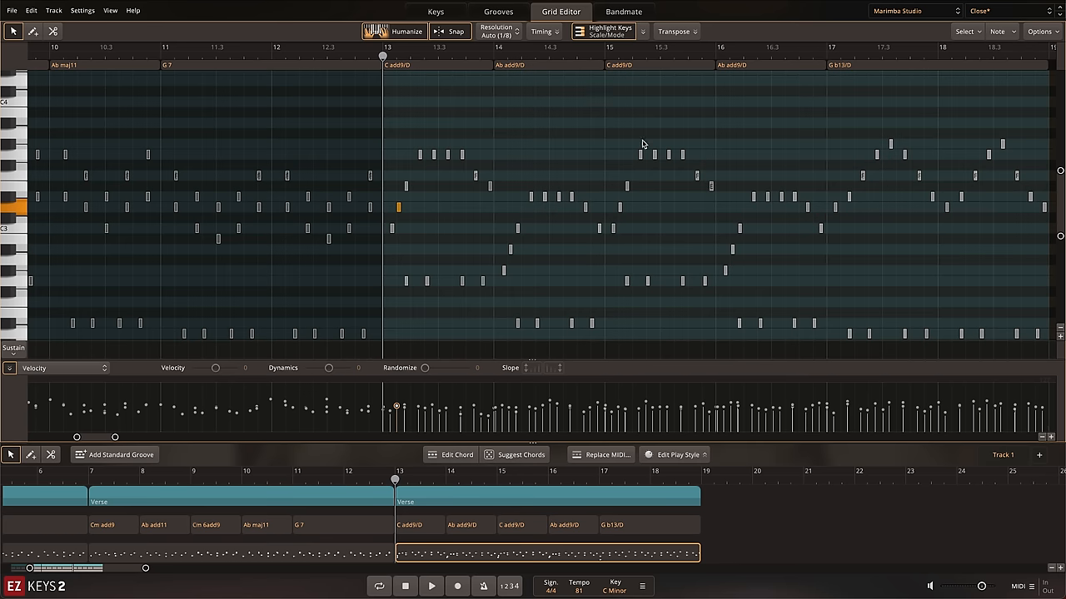
{"action": "left_click", "coordinate": [653, 122]}
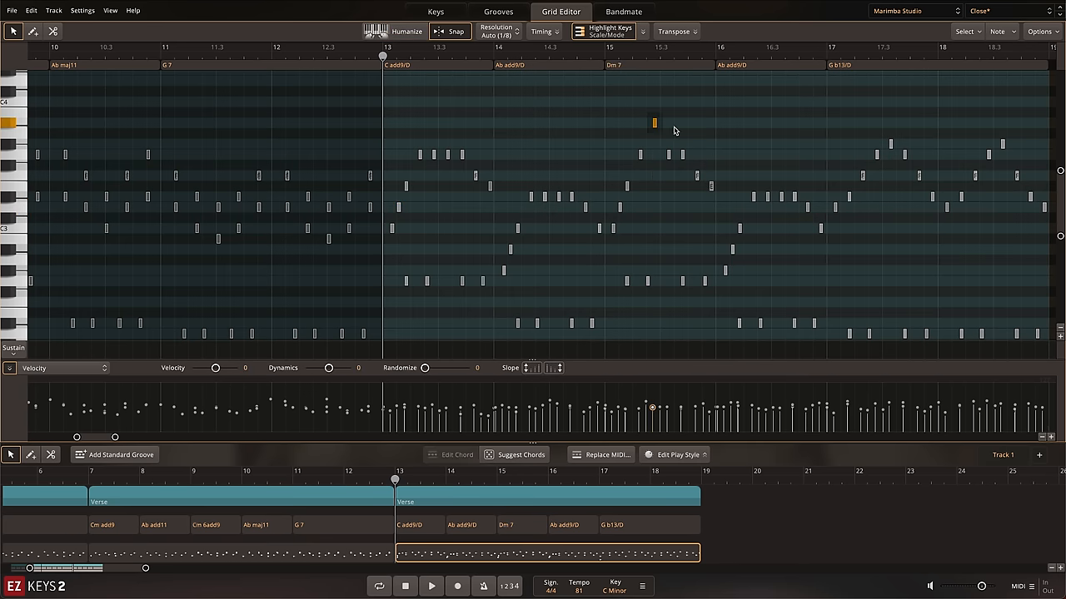
{"action": "left_click", "coordinate": [498, 11]}
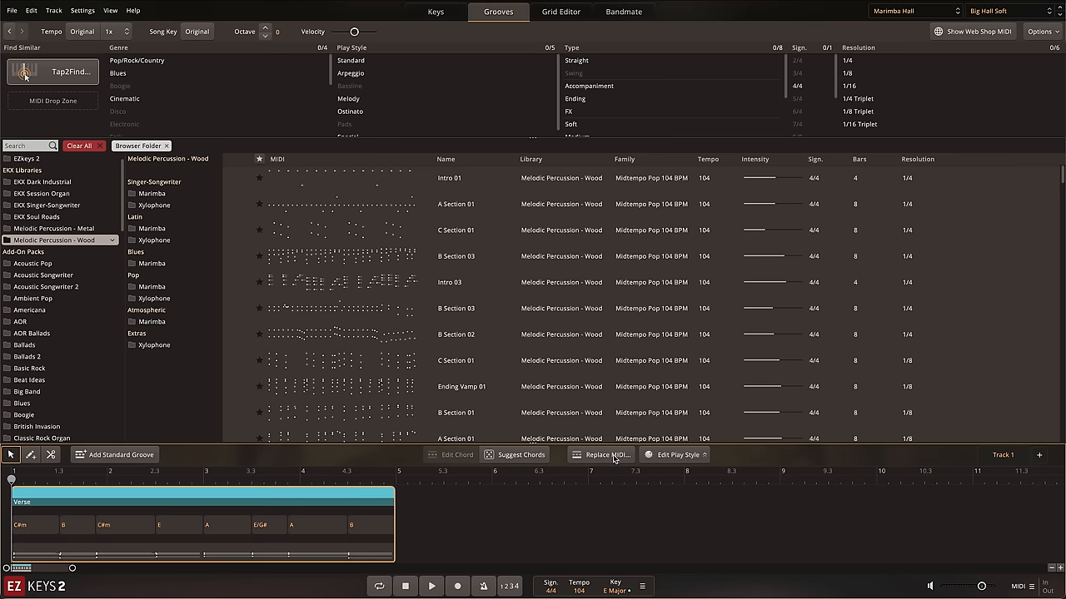
Step: Audition C Section 02 and Ending Vamp 02 Marimba, keeping Ending Vamp 02 as the verse MIDI
{"action": "left_click", "coordinate": [604, 455]}
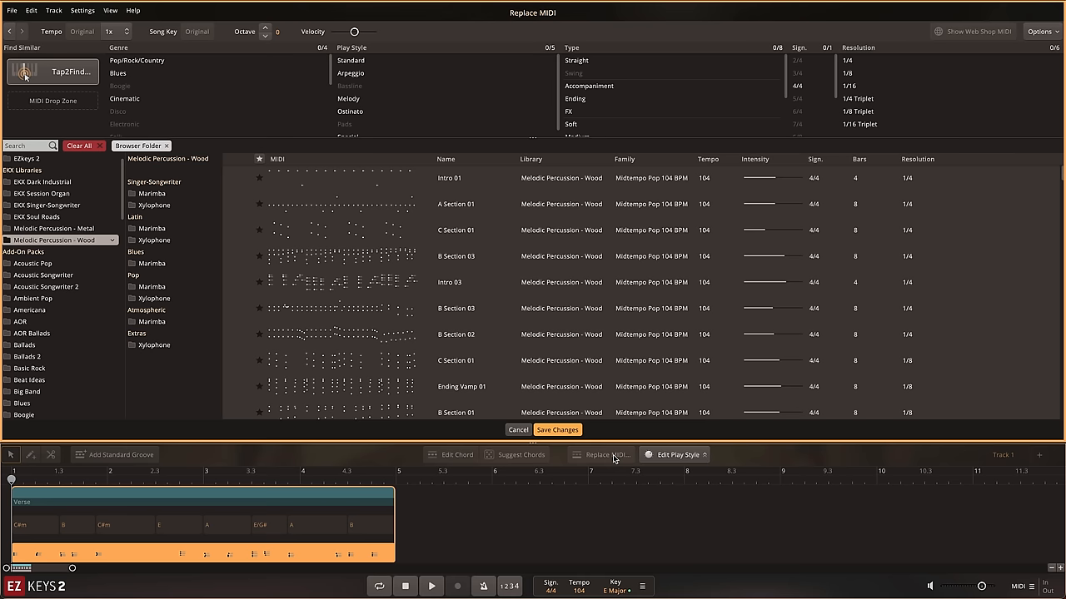
{"action": "left_click", "coordinate": [556, 429]}
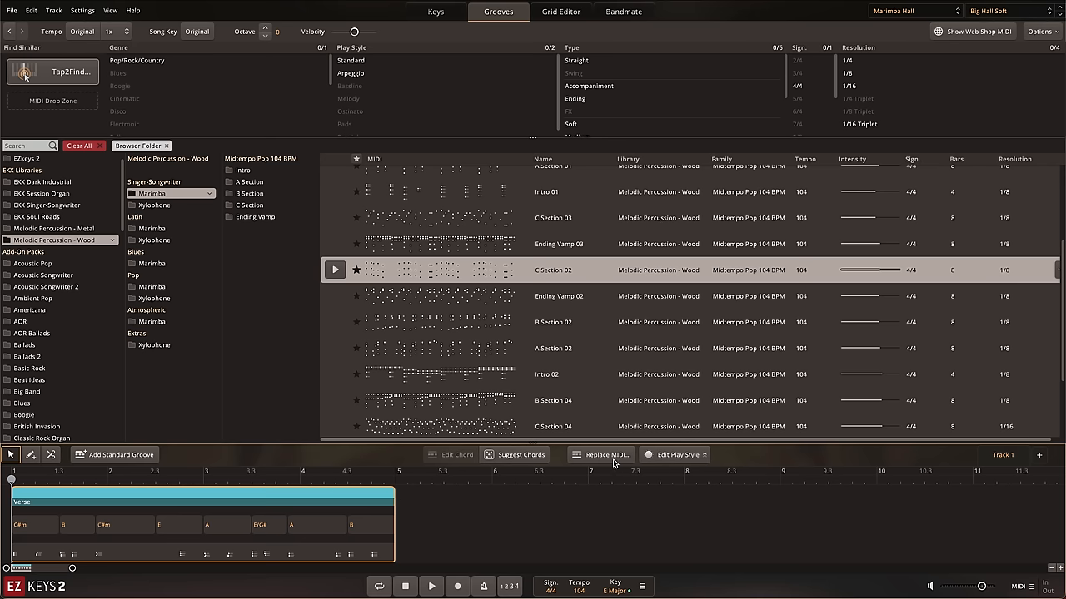
{"action": "left_click", "coordinate": [604, 454]}
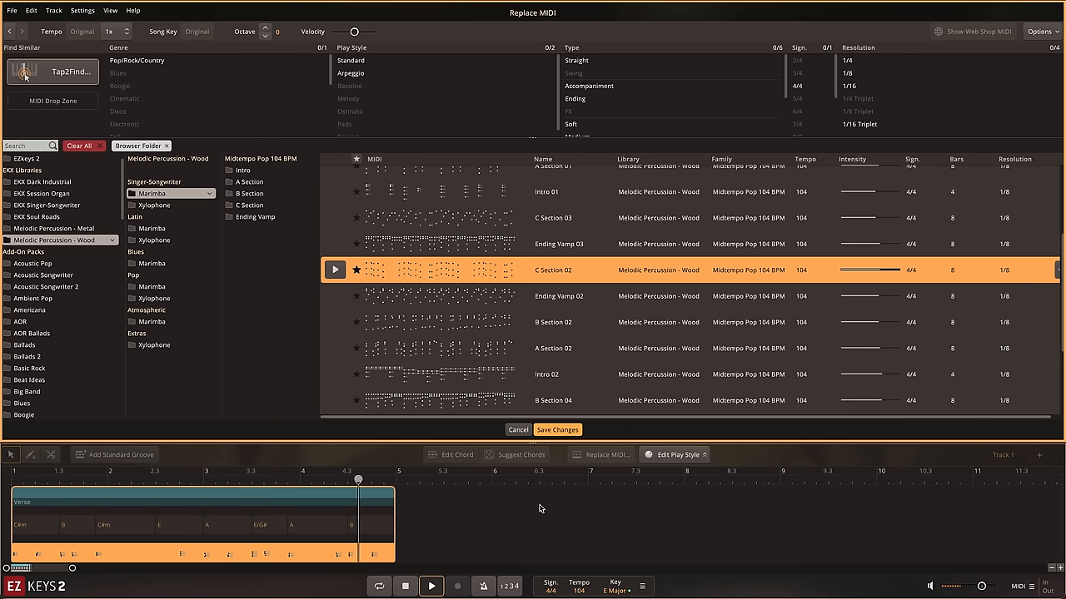
{"action": "left_click", "coordinate": [552, 295]}
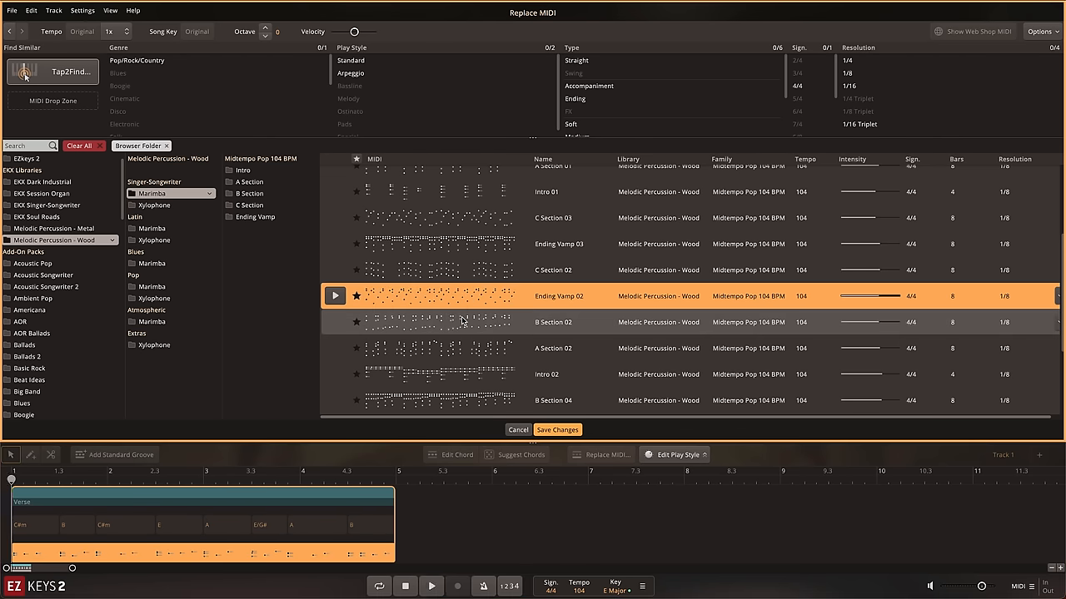
{"action": "left_click", "coordinate": [431, 586]}
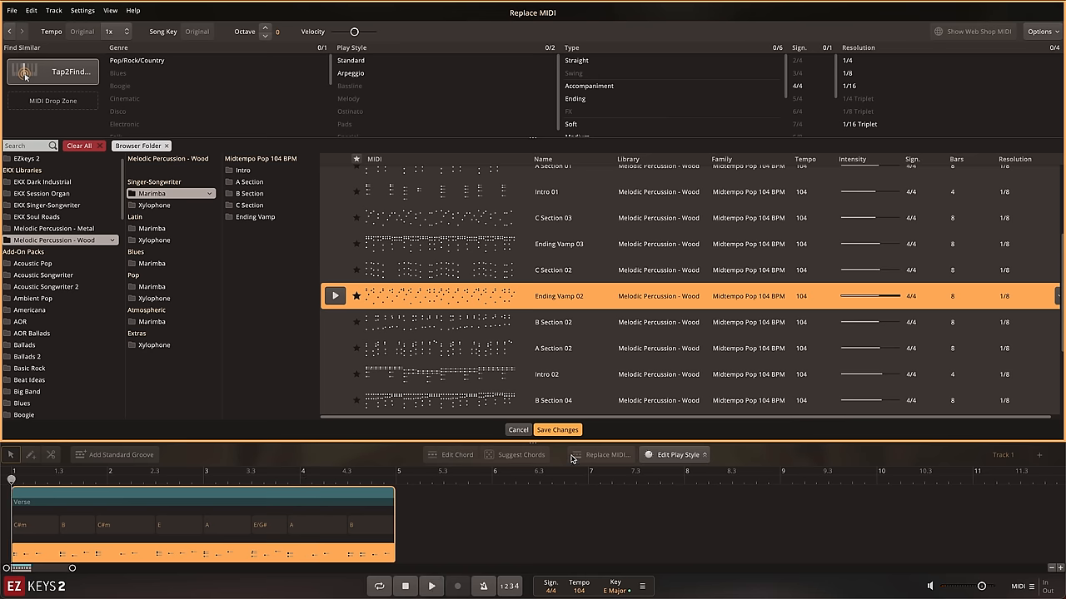
{"action": "left_click", "coordinate": [557, 429]}
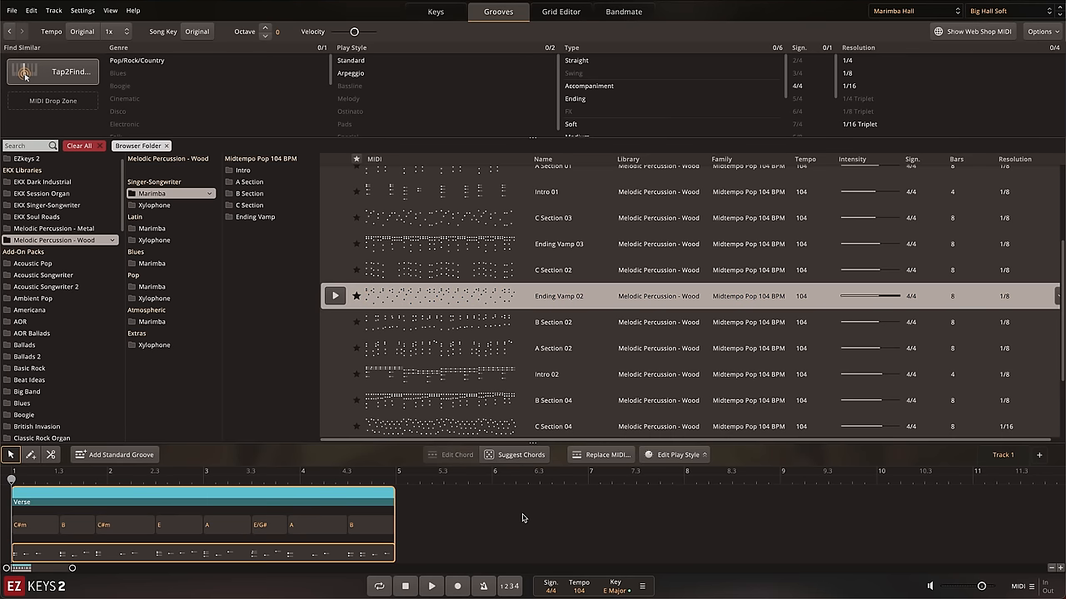